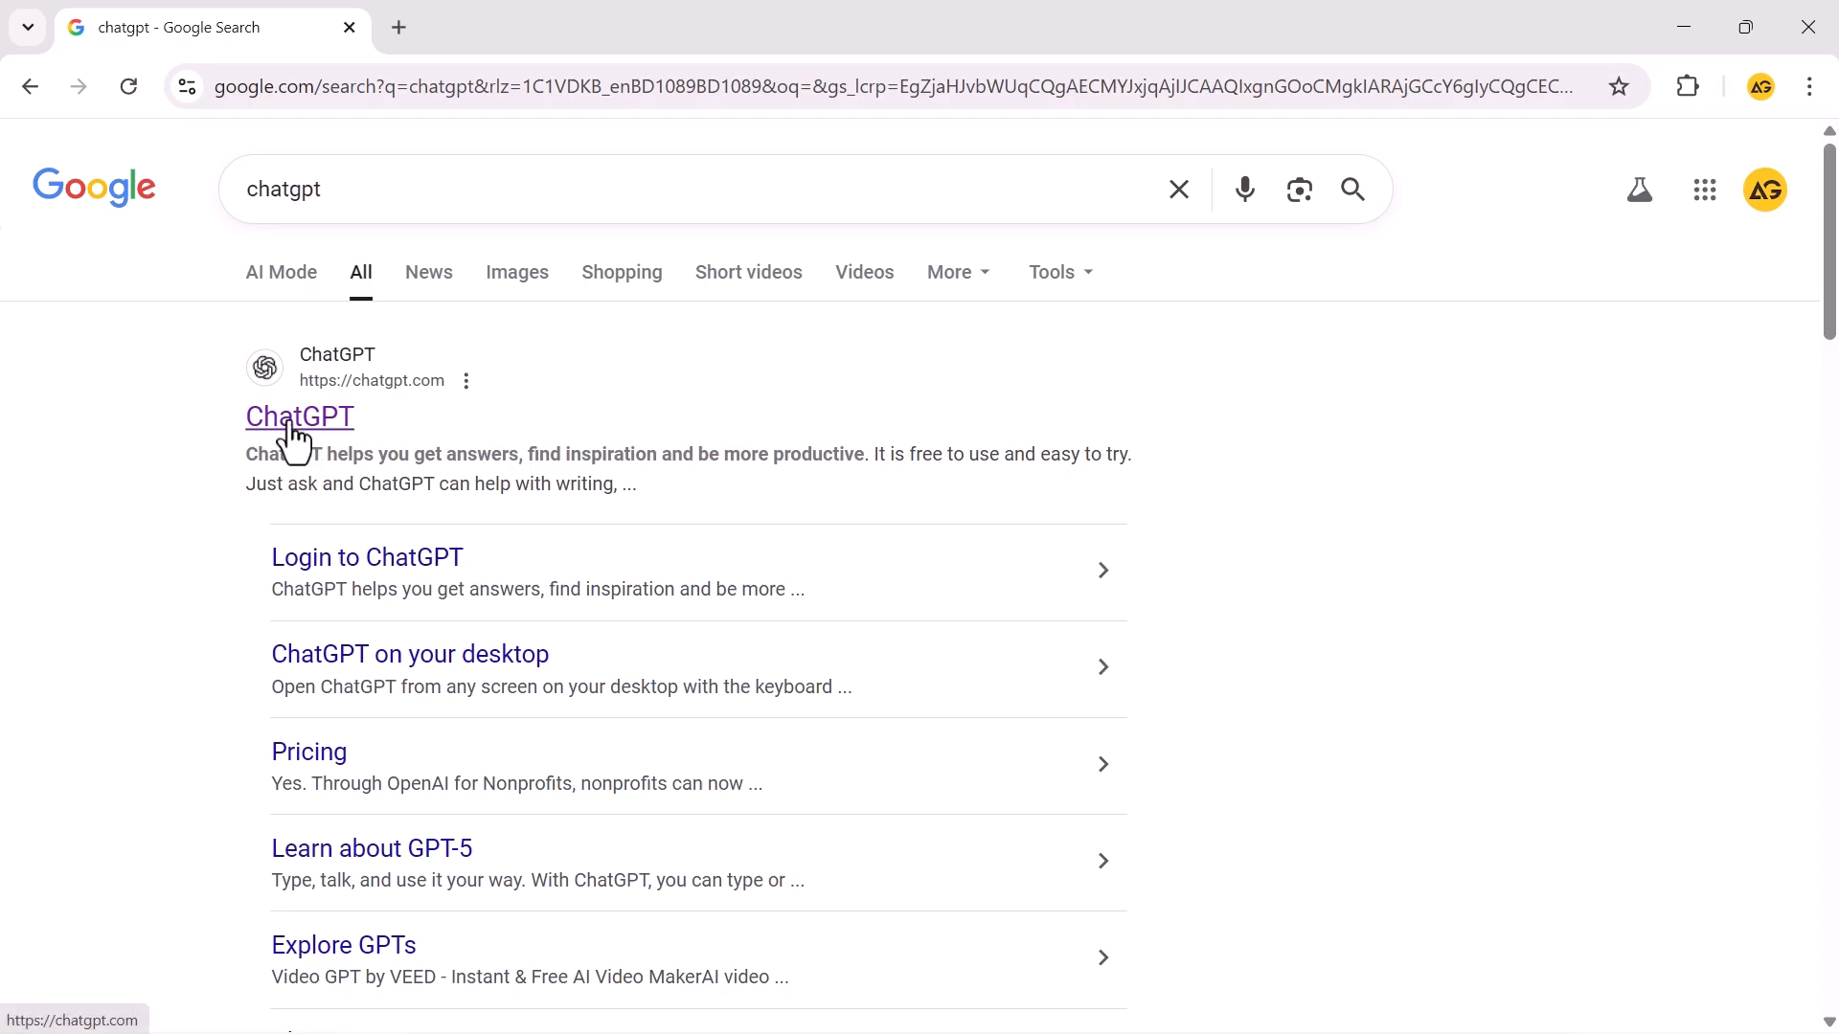
# Step: Open ChatGPT from the Google results and open the profile account menu
pyautogui.click(299, 416)
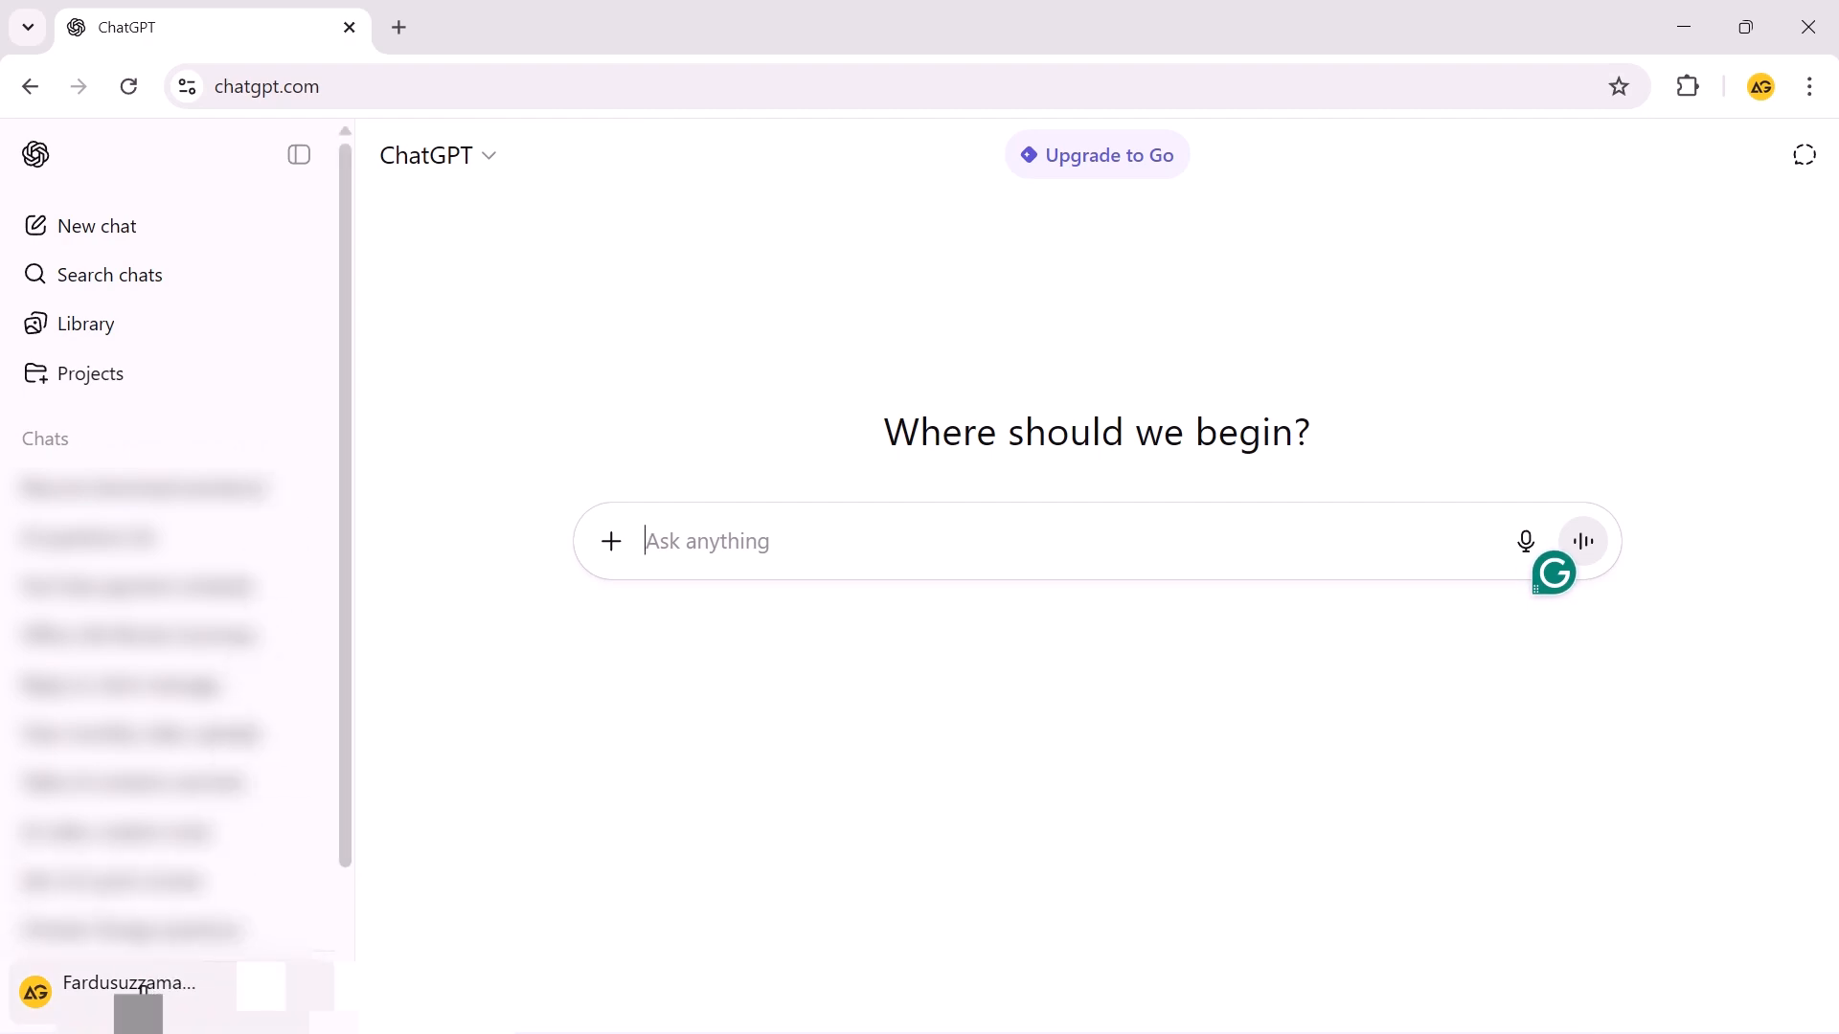
pyautogui.click(130, 983)
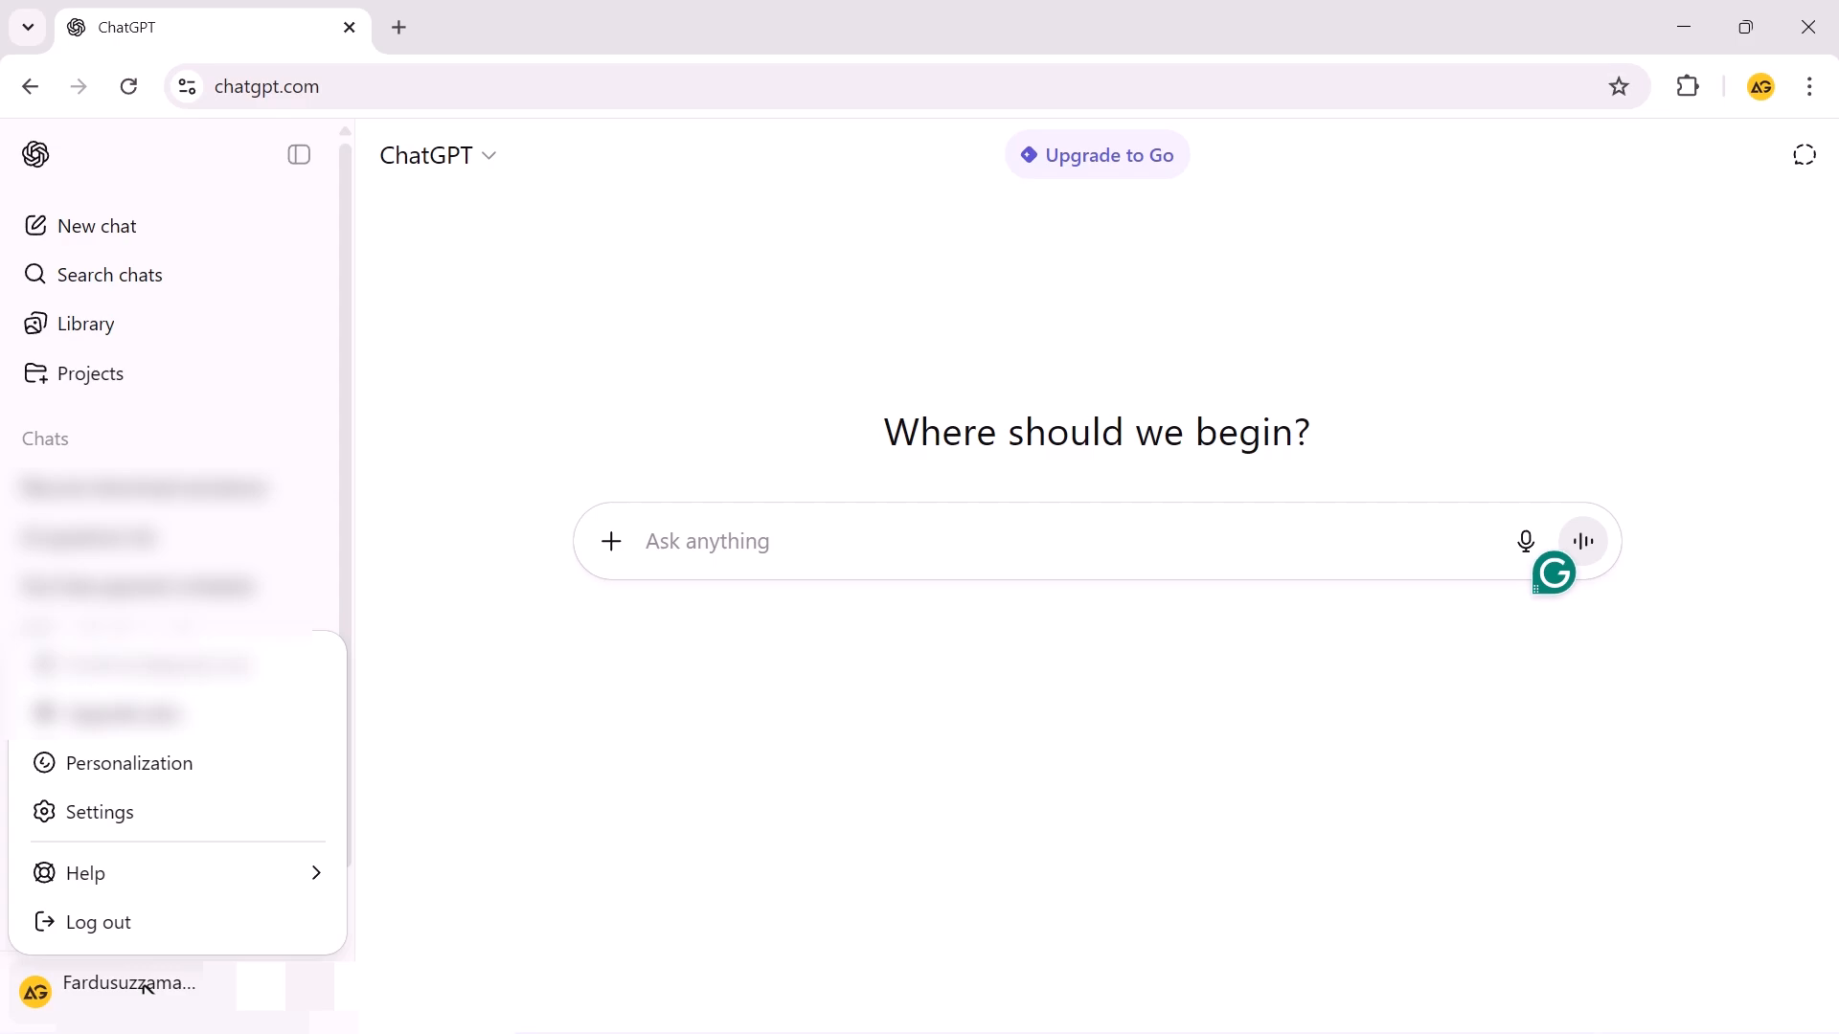
pyautogui.moveTo(144, 825)
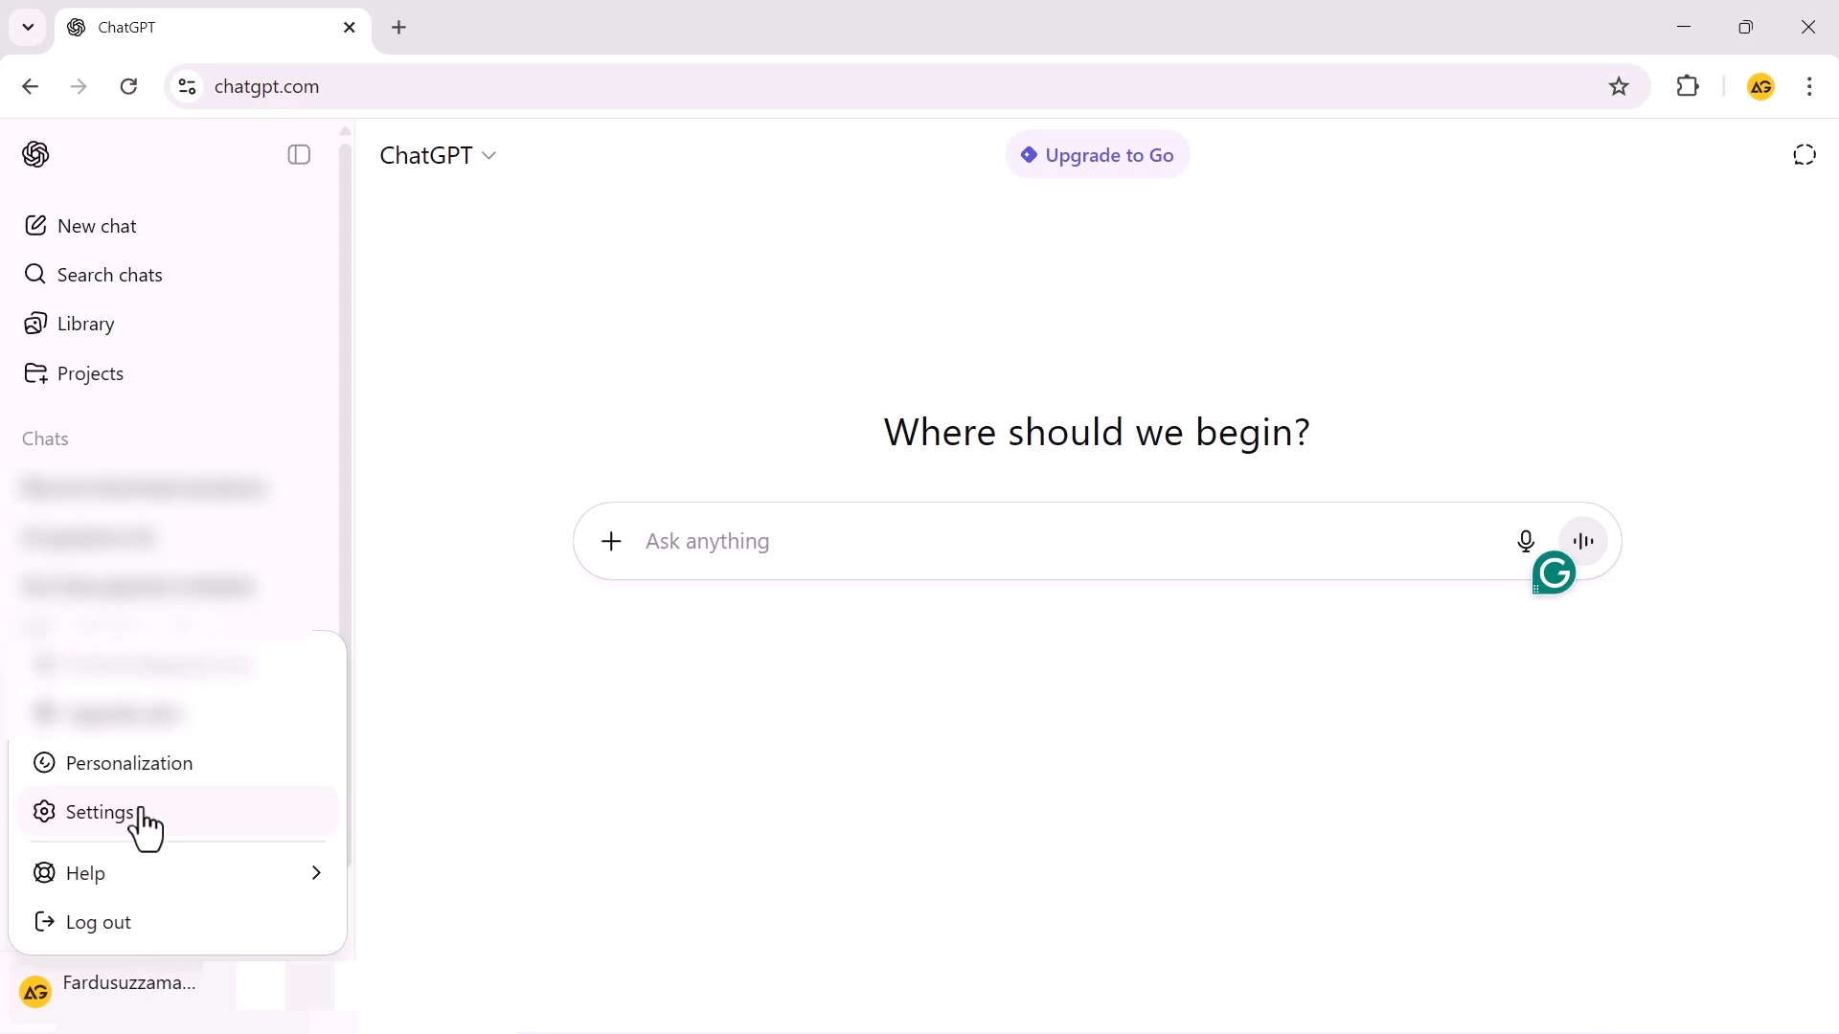
# Step: From Settings, open Manage for ChatGPT Plus and choose Cancel Subscription
pyautogui.click(99, 812)
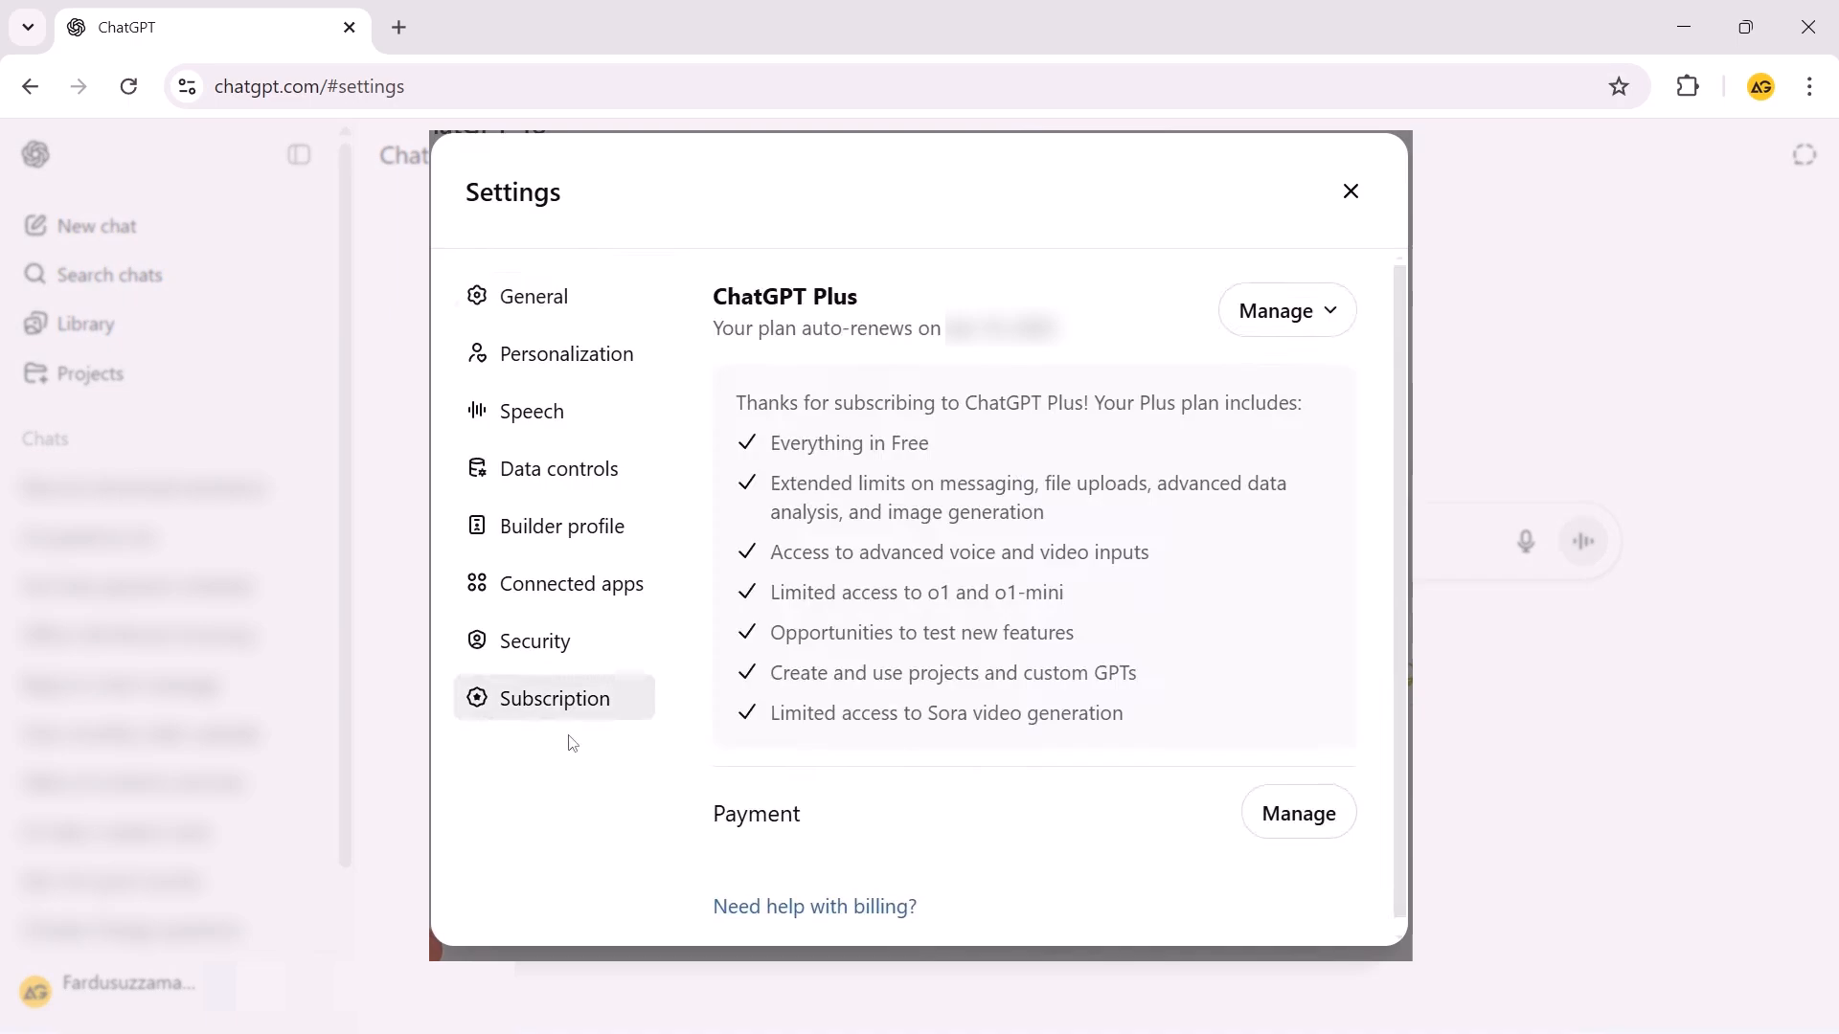
pyautogui.click(1288, 311)
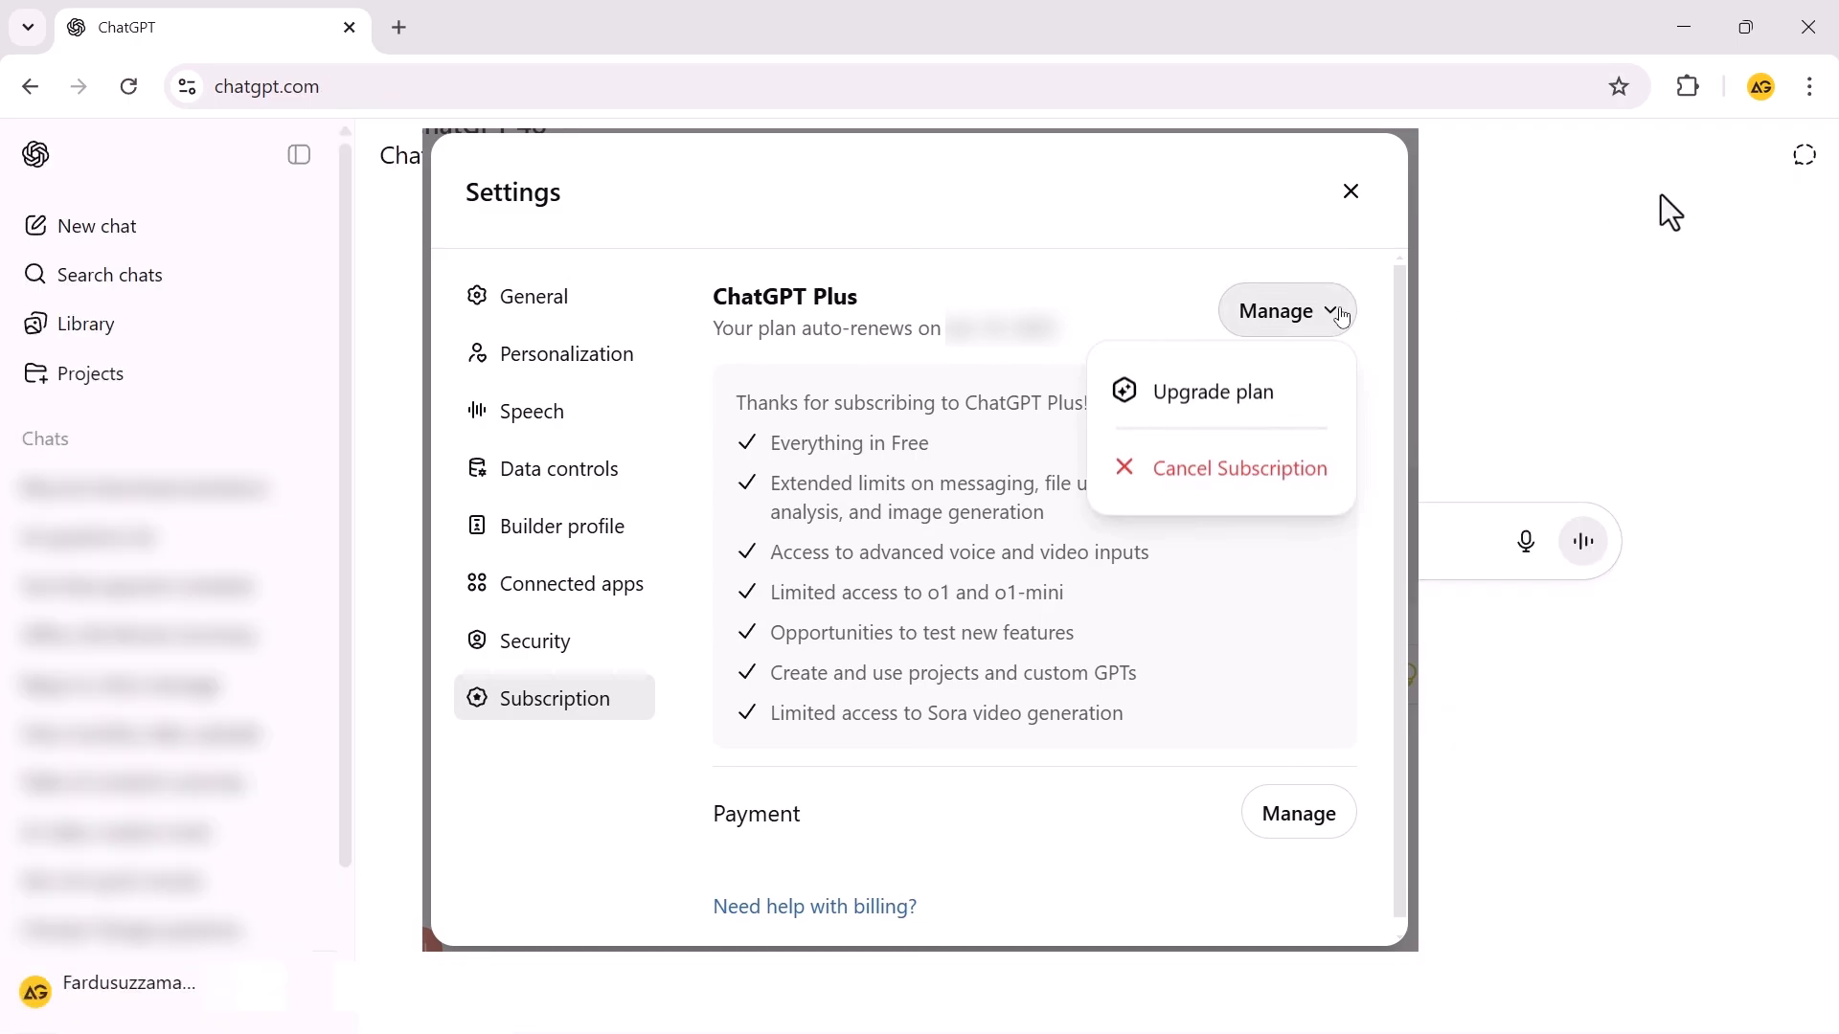
pyautogui.moveTo(1758, 124)
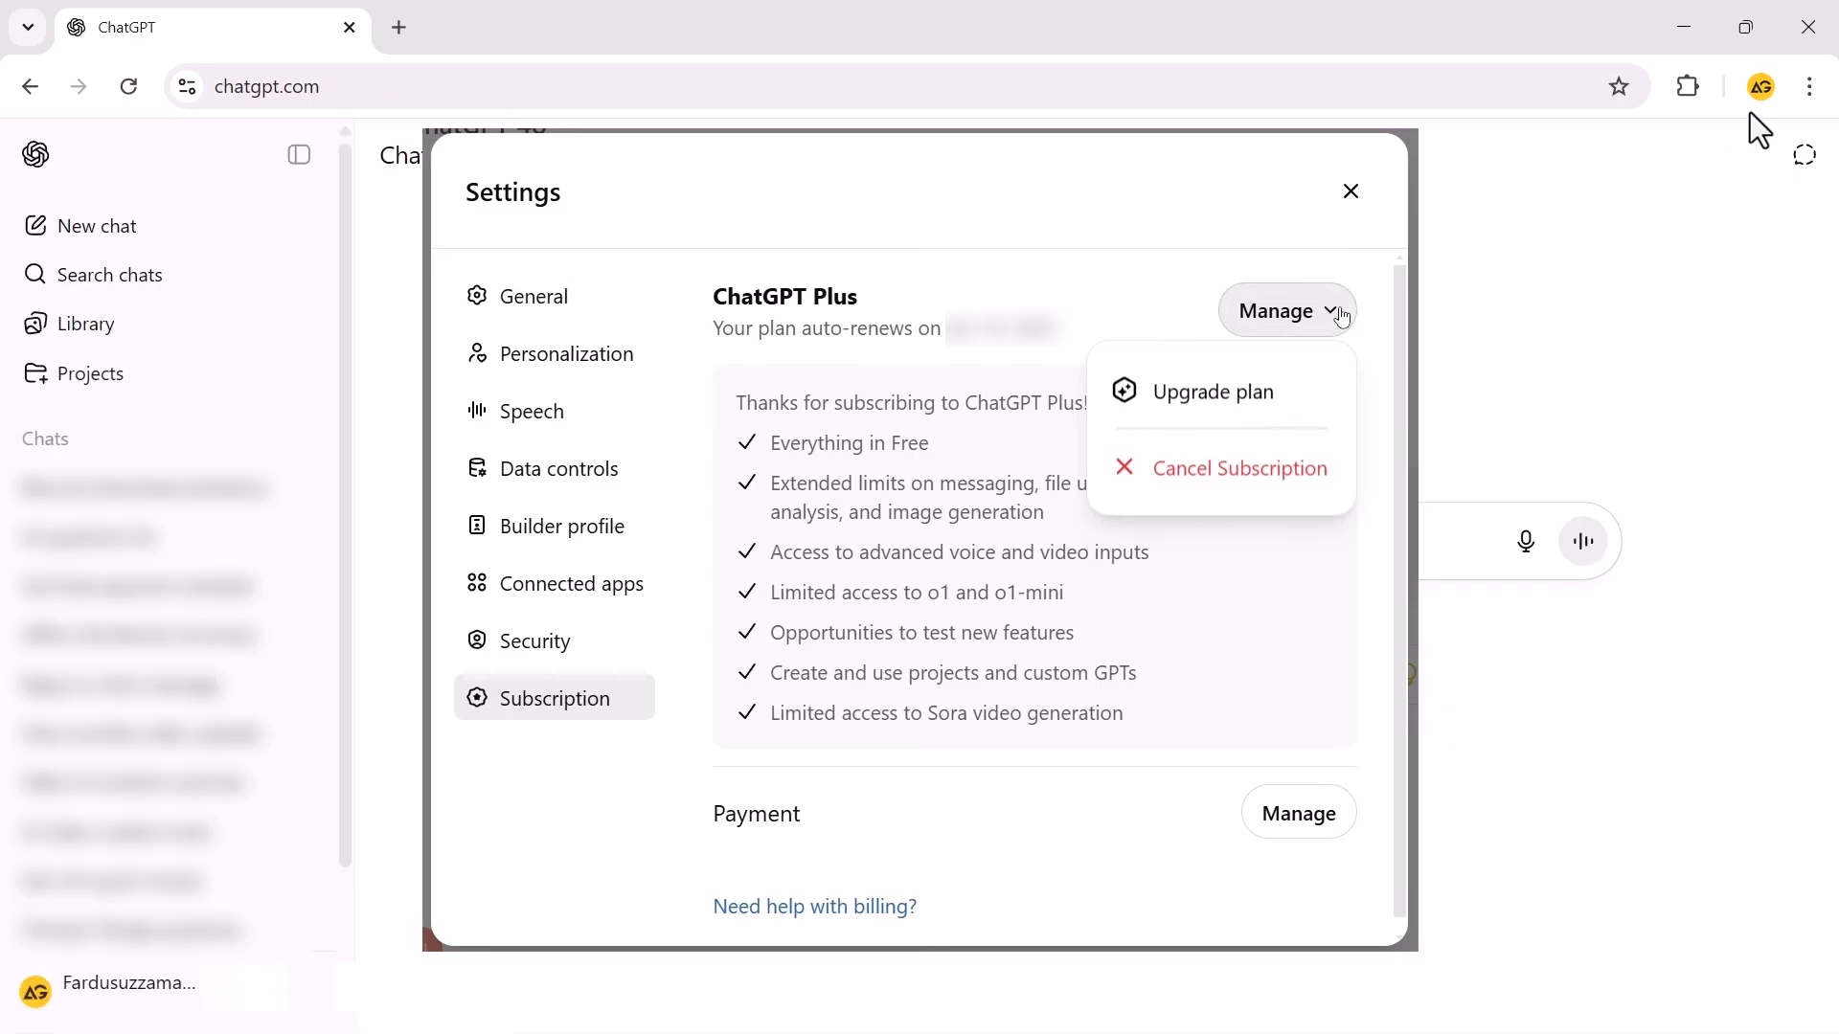
pyautogui.click(1240, 468)
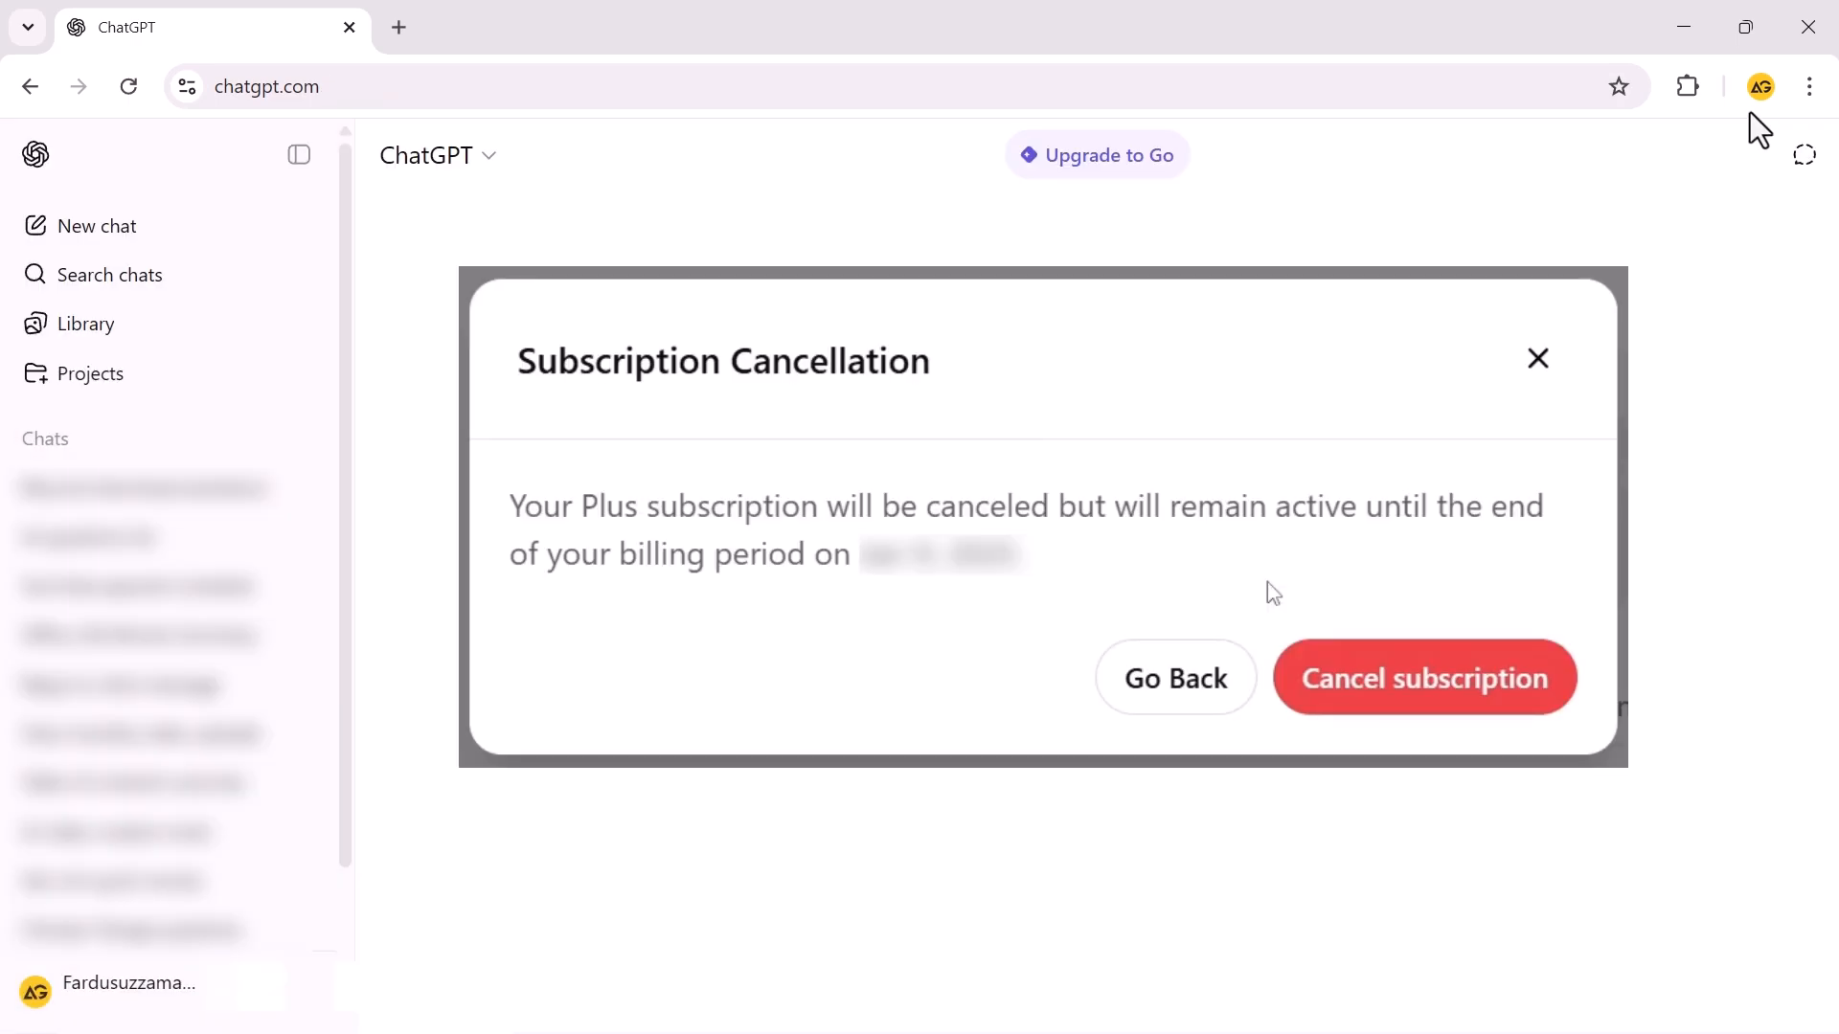